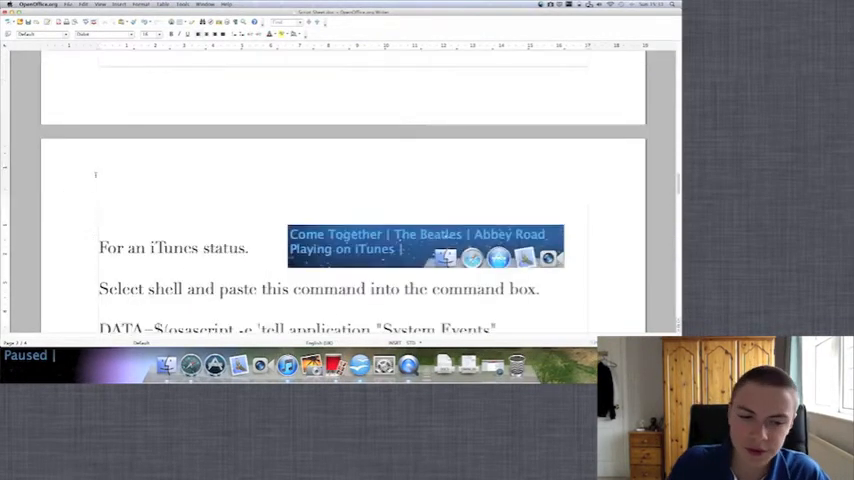
Scroll the guide down to the iTunes now-playing DATA=$(osascript …) script section.
{"action": "scroll", "scroll_direction": "down", "scroll_amount": 3}
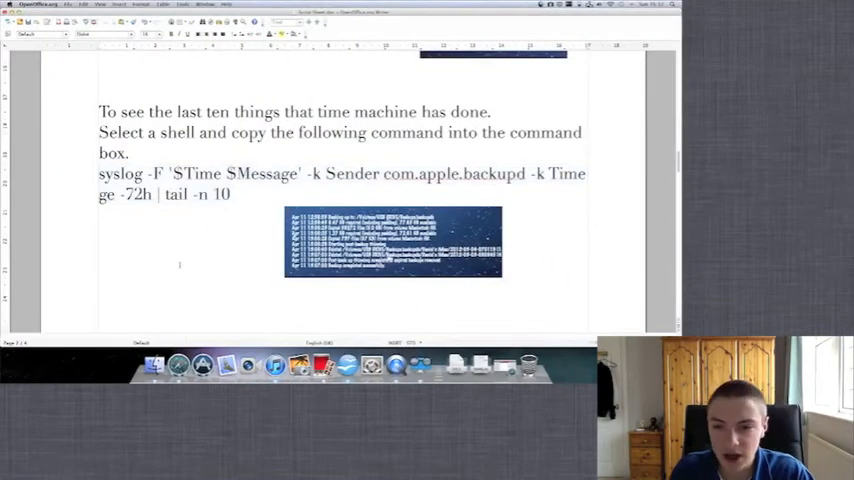
{"action": "scroll", "scroll_direction": "down", "scroll_amount": 3}
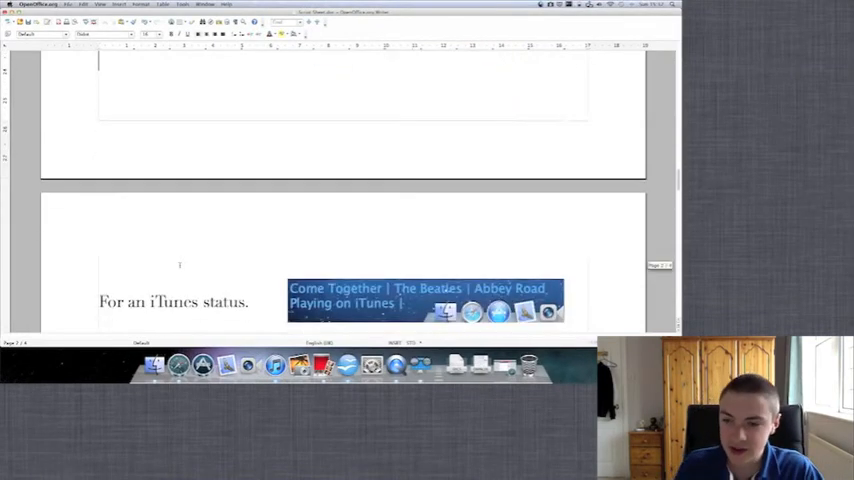
{"action": "scroll", "scroll_direction": "down", "scroll_amount": 3}
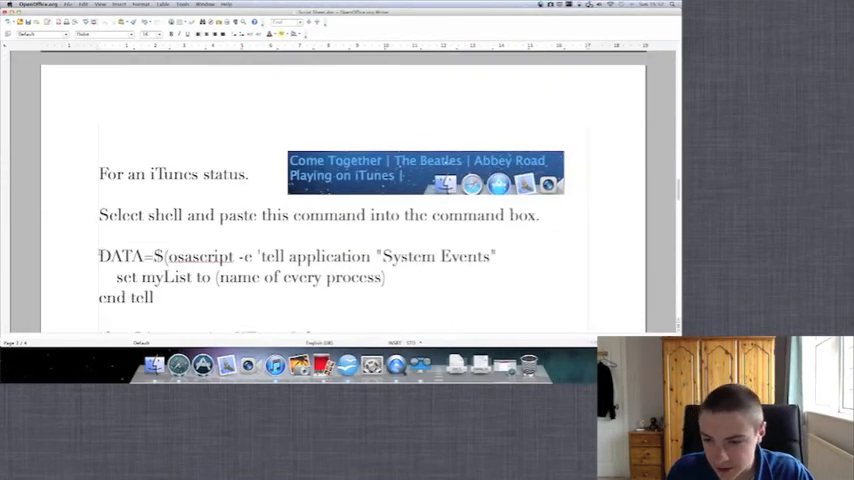
{"action": "scroll", "scroll_direction": "down", "scroll_amount": 3}
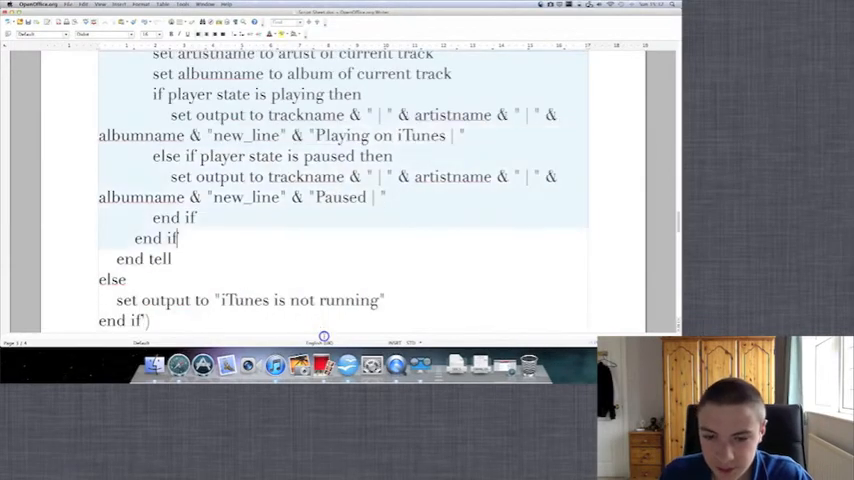
{"action": "scroll", "scroll_direction": "down", "scroll_amount": 3}
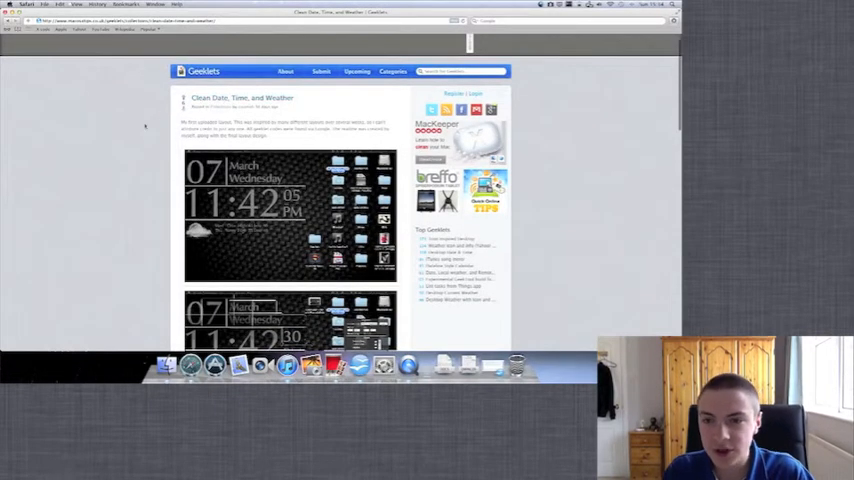
Scroll the geeklet page down to the 'Geeklet files to download' list.
{"action": "scroll", "scroll_direction": "down", "scroll_amount": 3}
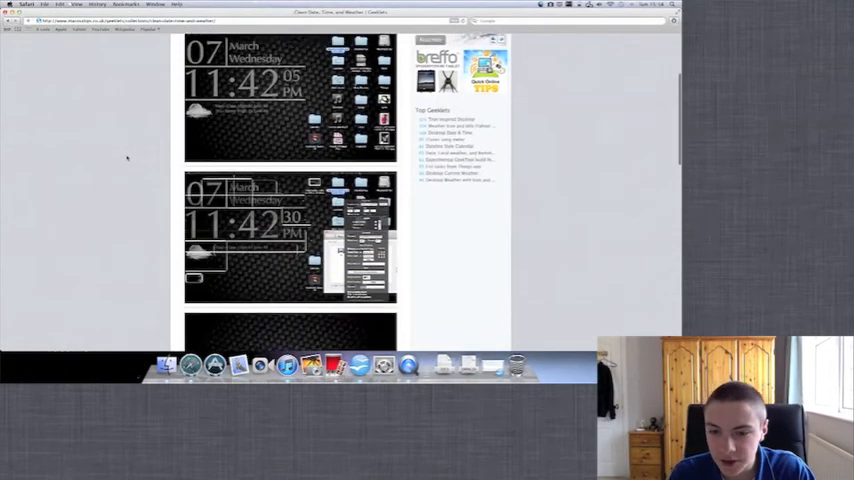
{"action": "scroll", "scroll_direction": "down", "scroll_amount": 3}
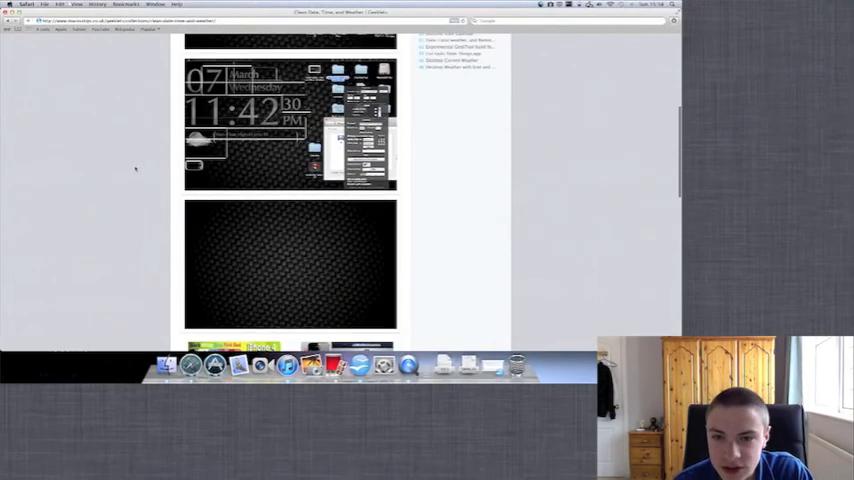
{"action": "scroll", "scroll_direction": "down", "scroll_amount": 3}
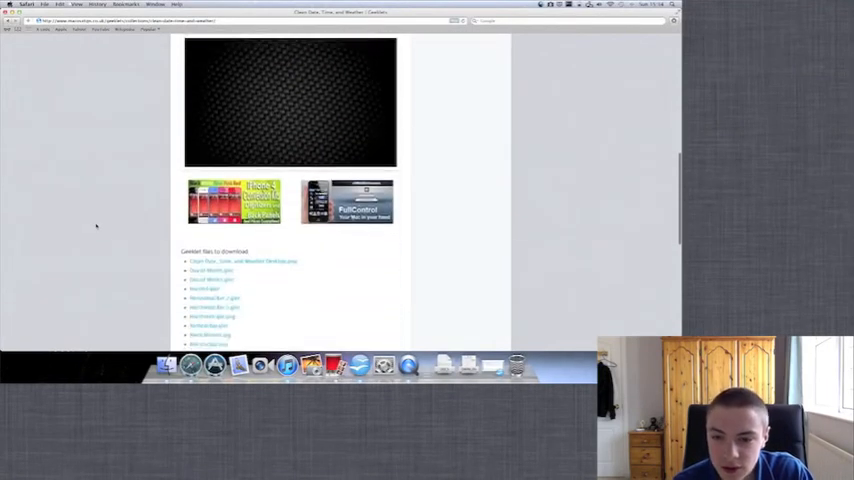
{"action": "scroll", "scroll_direction": "down", "scroll_amount": 3}
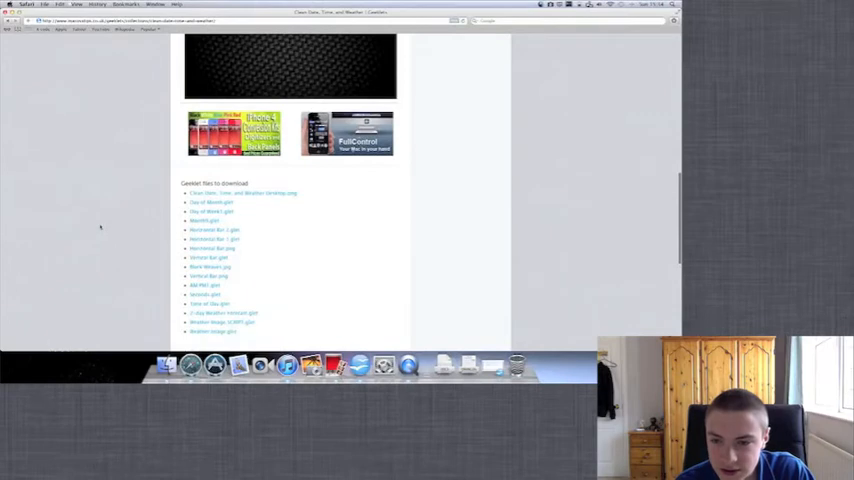
{"action": "scroll", "scroll_direction": "down", "scroll_amount": 3}
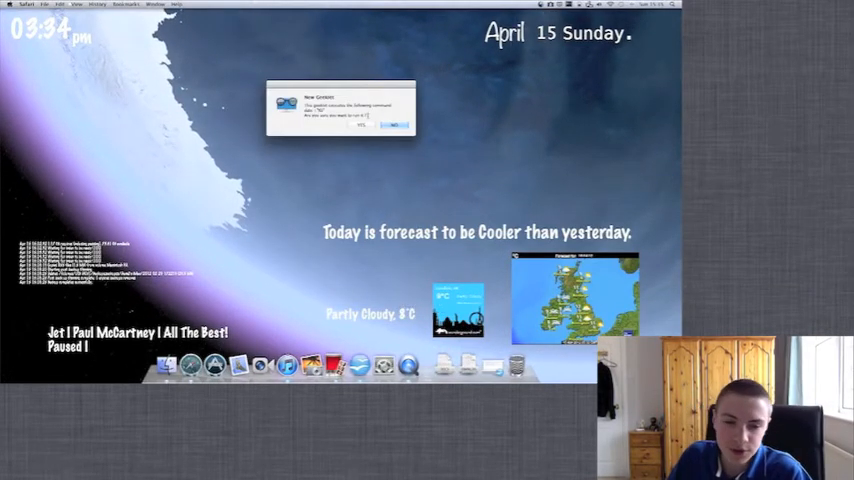
Confirm YES to run the new geeklet's command, then bring up GeekTool's preferences from the menu bar.
{"action": "left_click", "coordinate": [389, 127]}
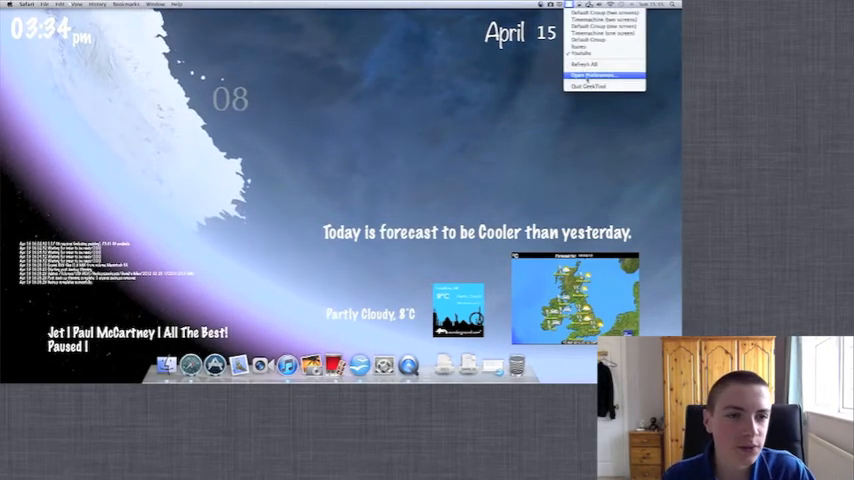
{"action": "left_click", "coordinate": [600, 74]}
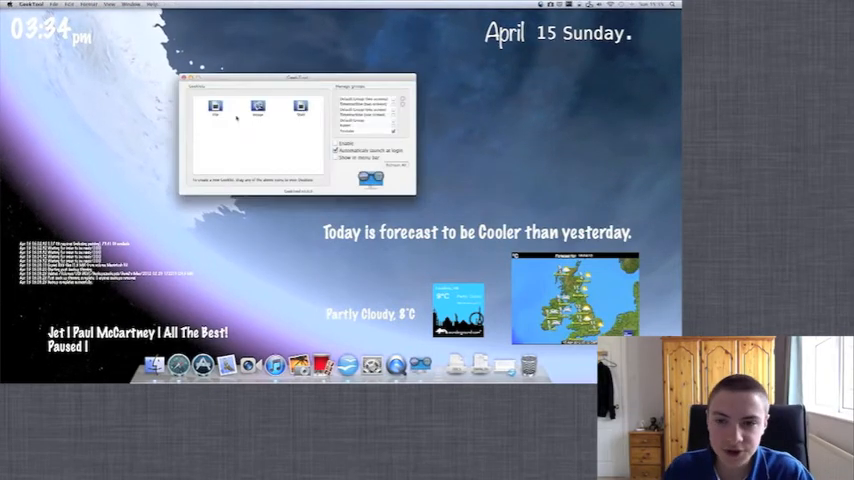